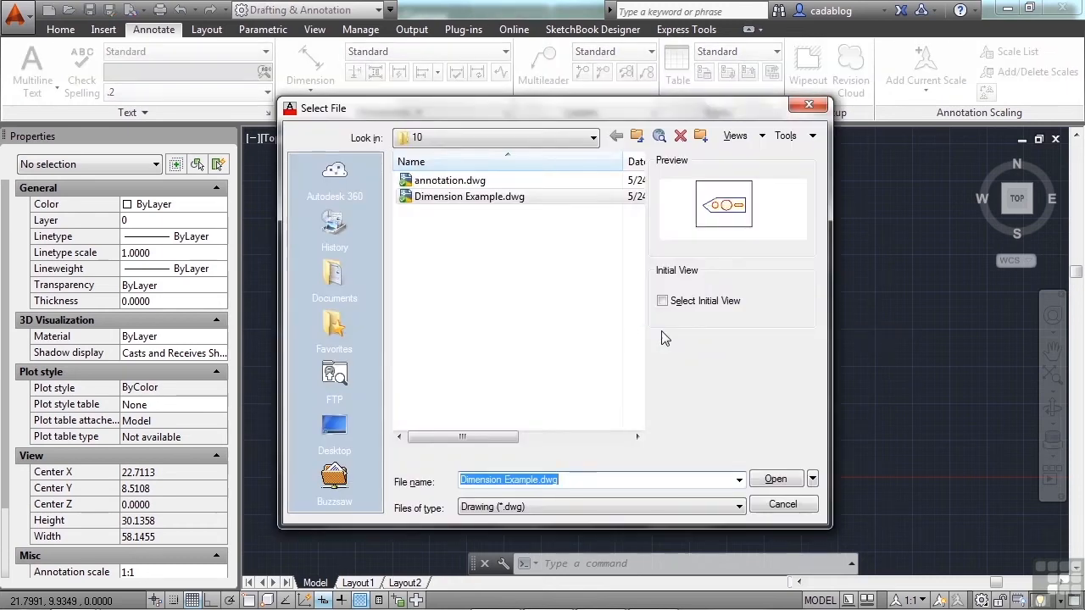
Open Dimension Example.dwg from the Select File dialog.
left_click(470, 197)
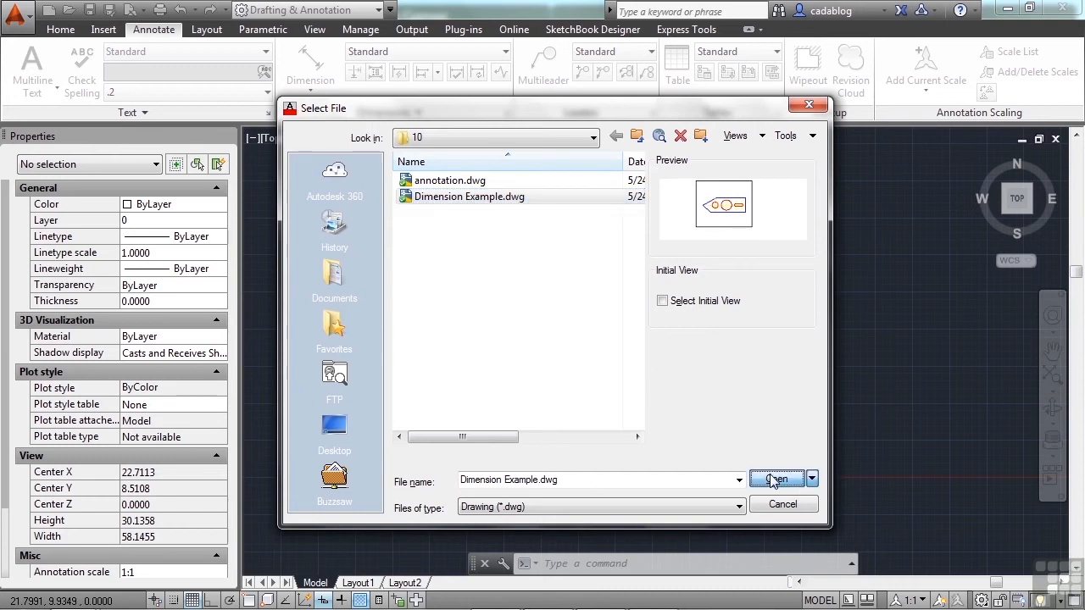
left_click(773, 478)
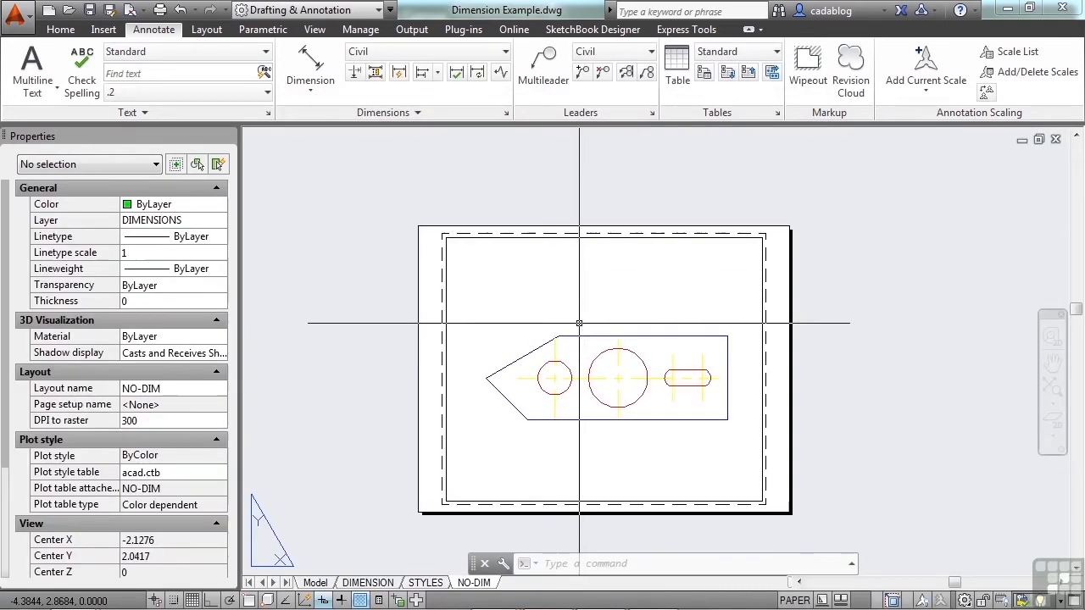
Check DIMASSOC stays at 2 and switch to the DIMENSION layout.
type("DIm")
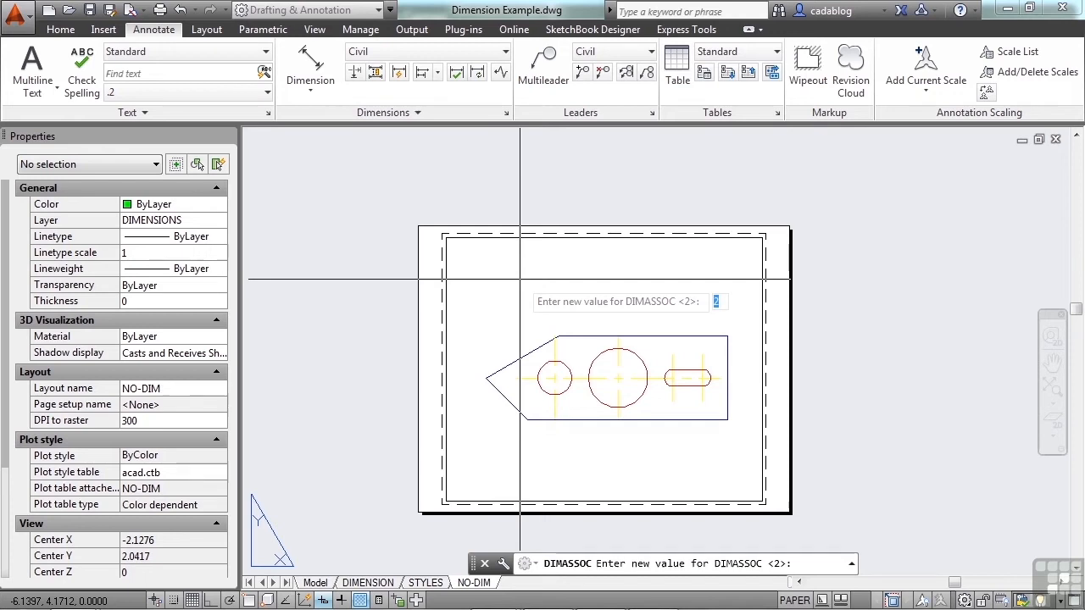
key("Escape")
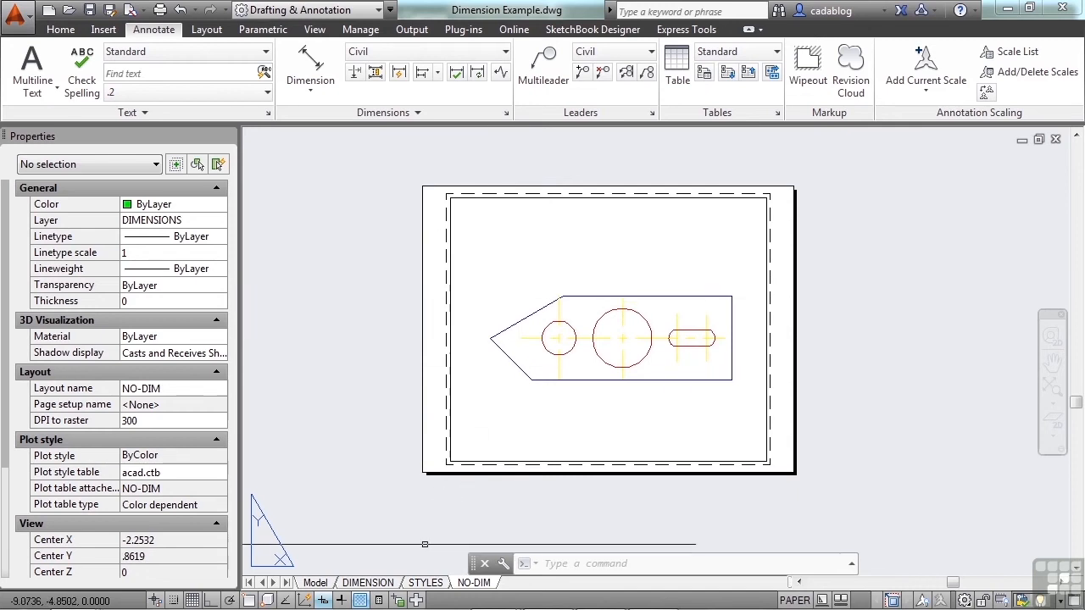
left_click(368, 583)
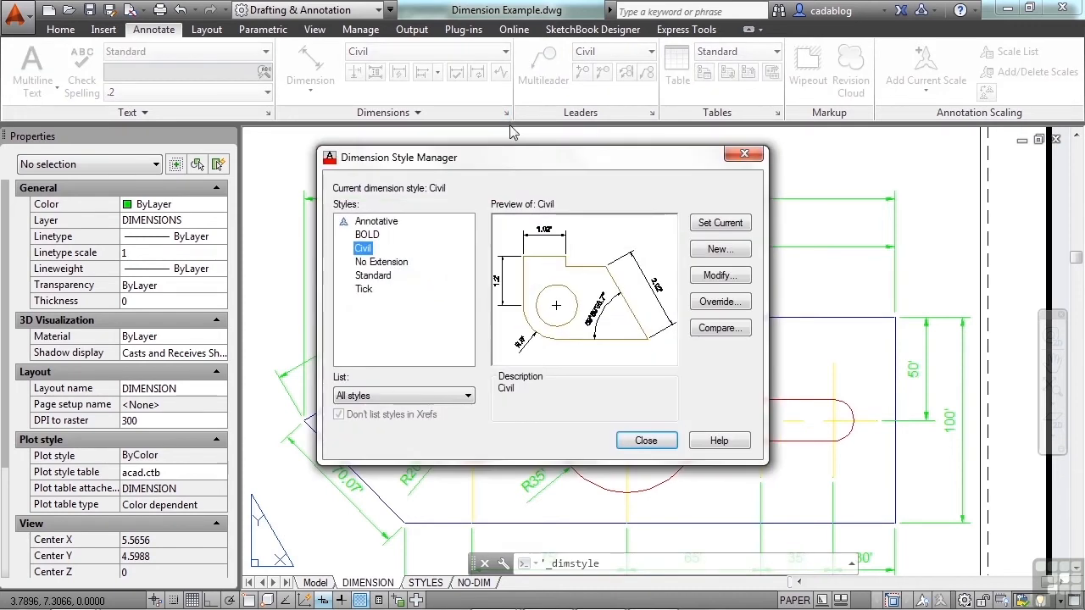
Modify the Civil style's Primary Units scale factor to 5 so dimensions read 1000' and 500'.
left_click(719, 274)
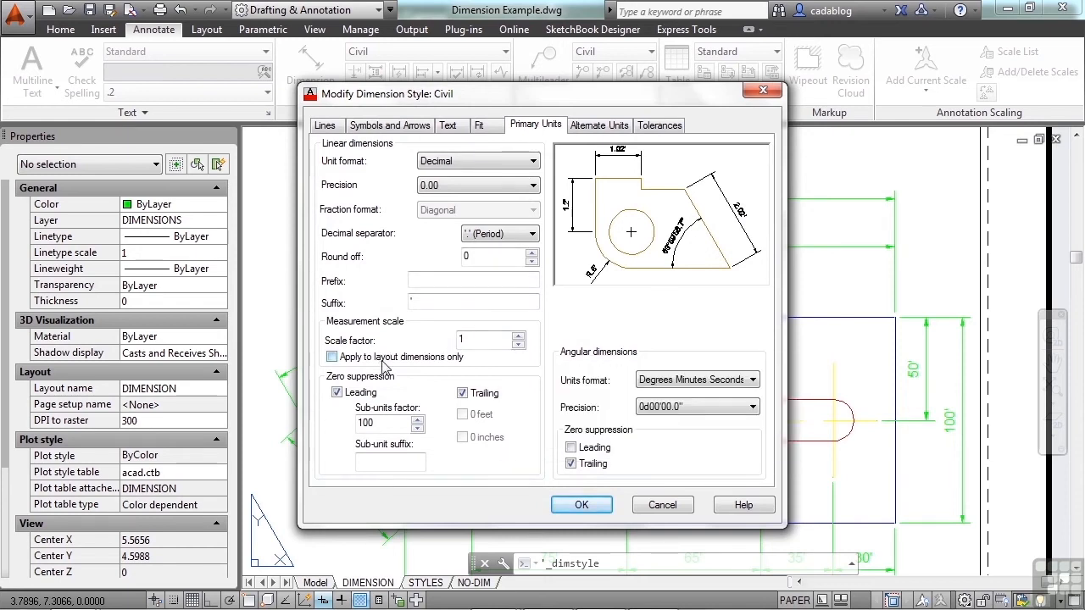
mouse_move(488, 339)
type("5")
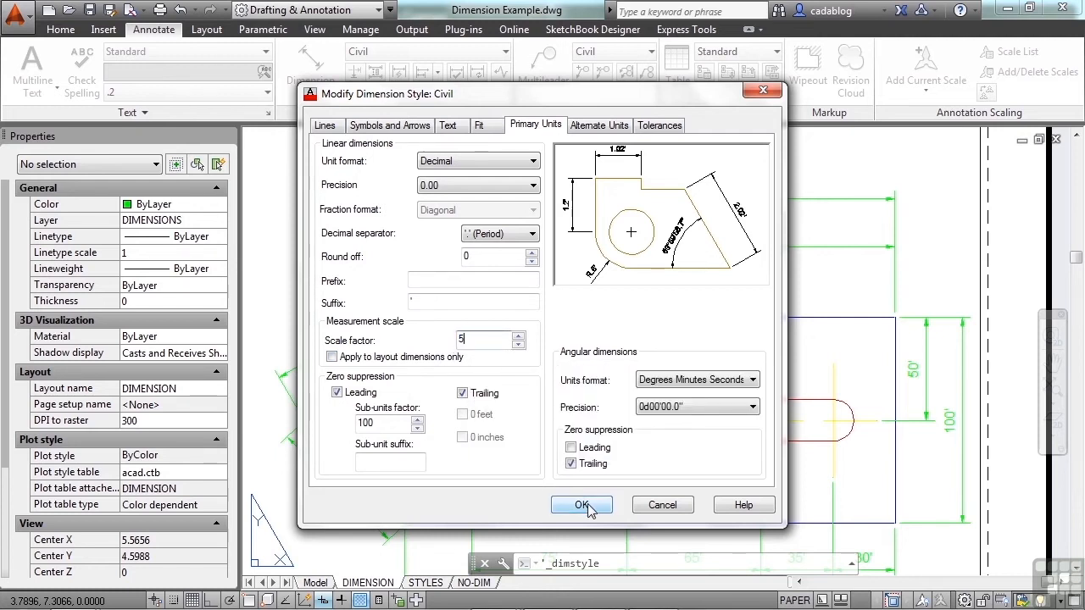
left_click(581, 505)
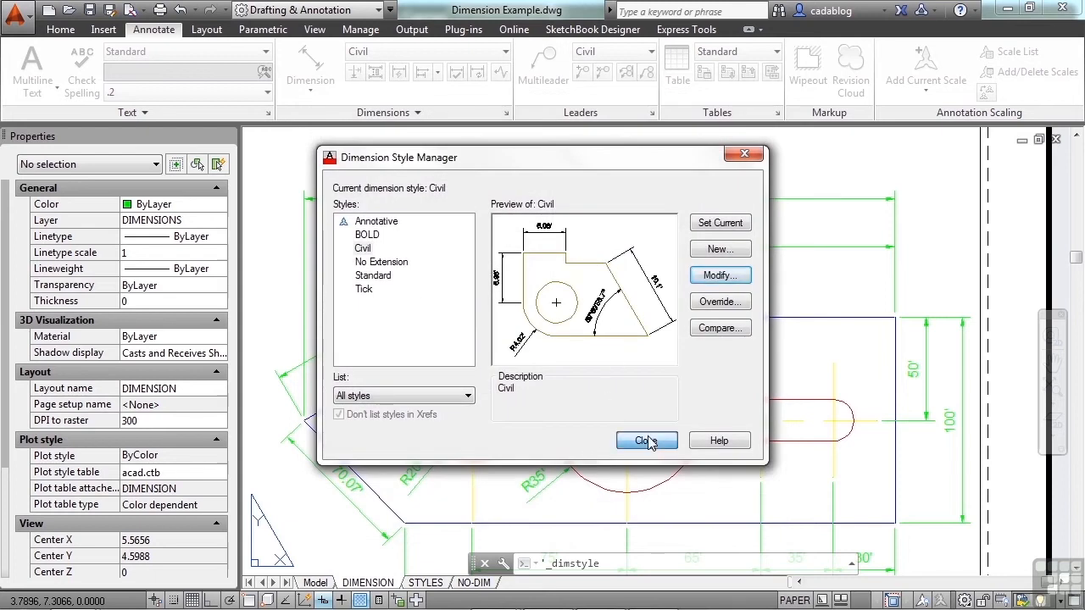
left_click(645, 441)
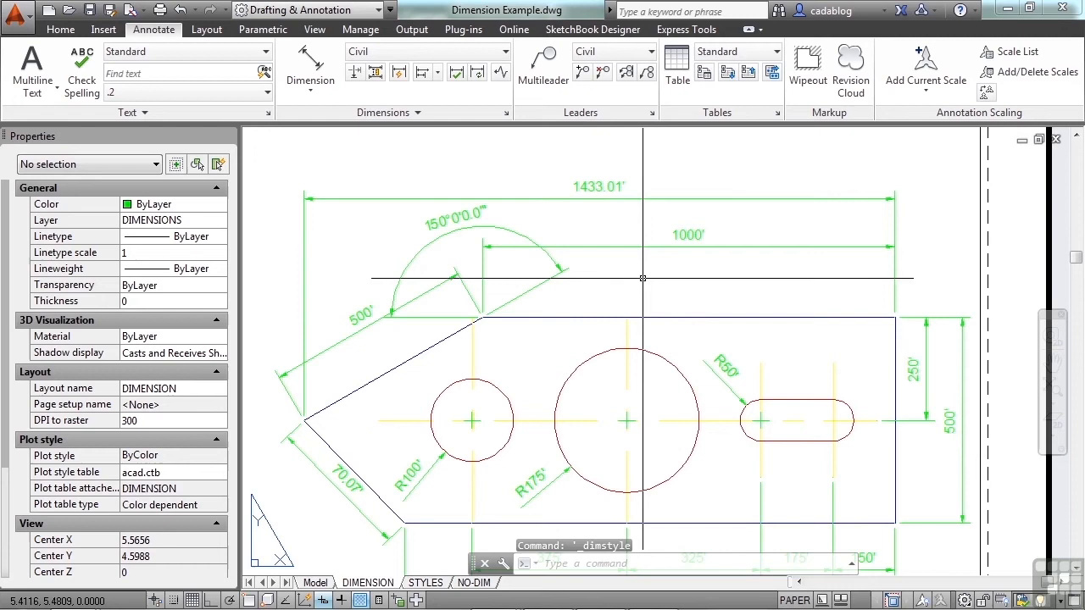
Modify the Civil style's Primary Units scale factor to 1/5 so dimensions read values like 40'.
left_click(507, 112)
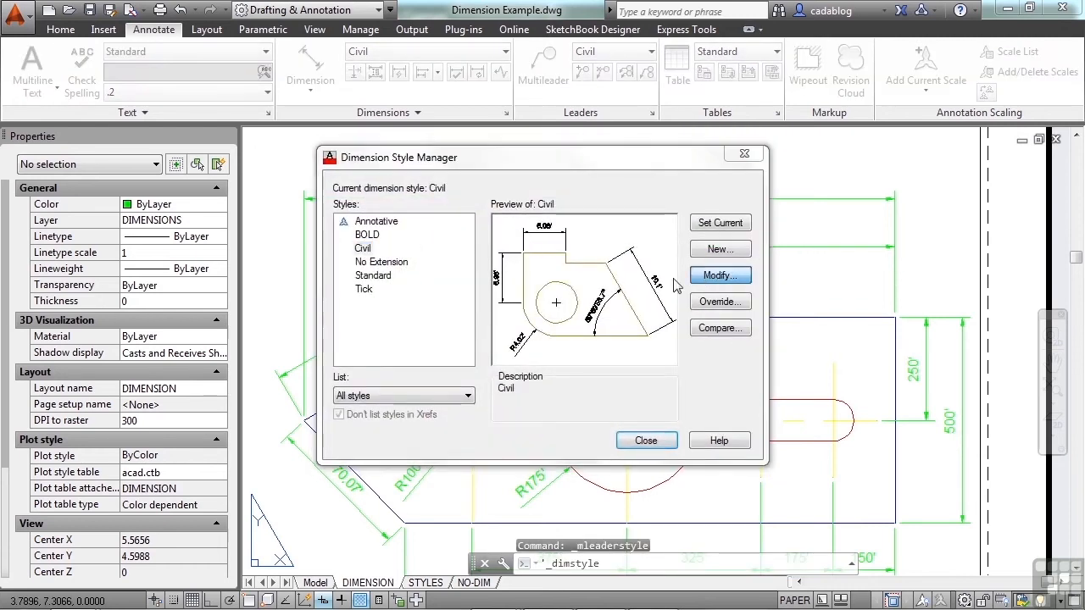
left_click(718, 275)
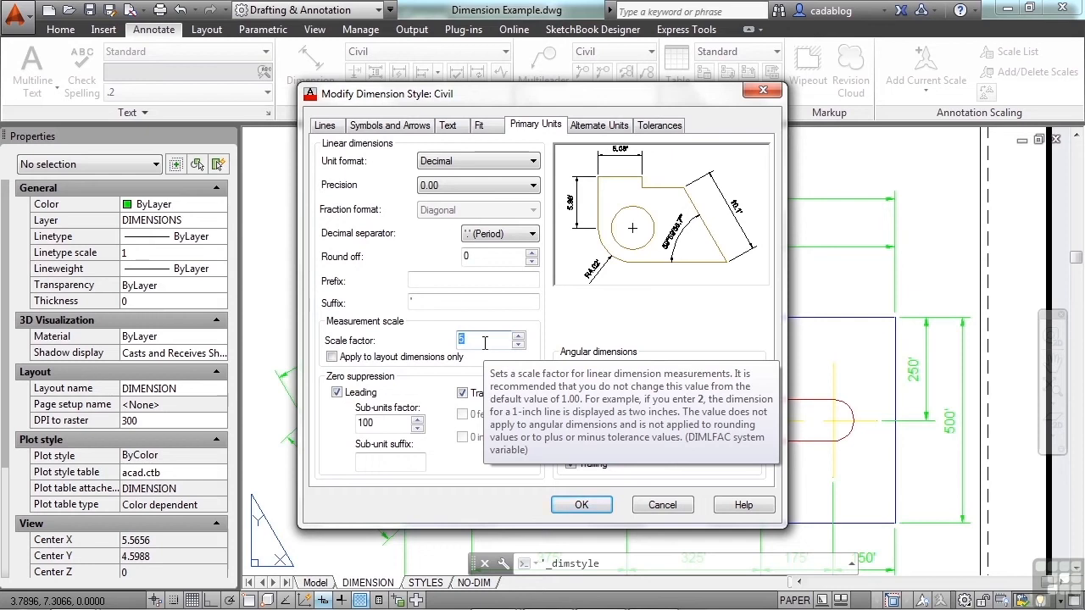
type("1/5")
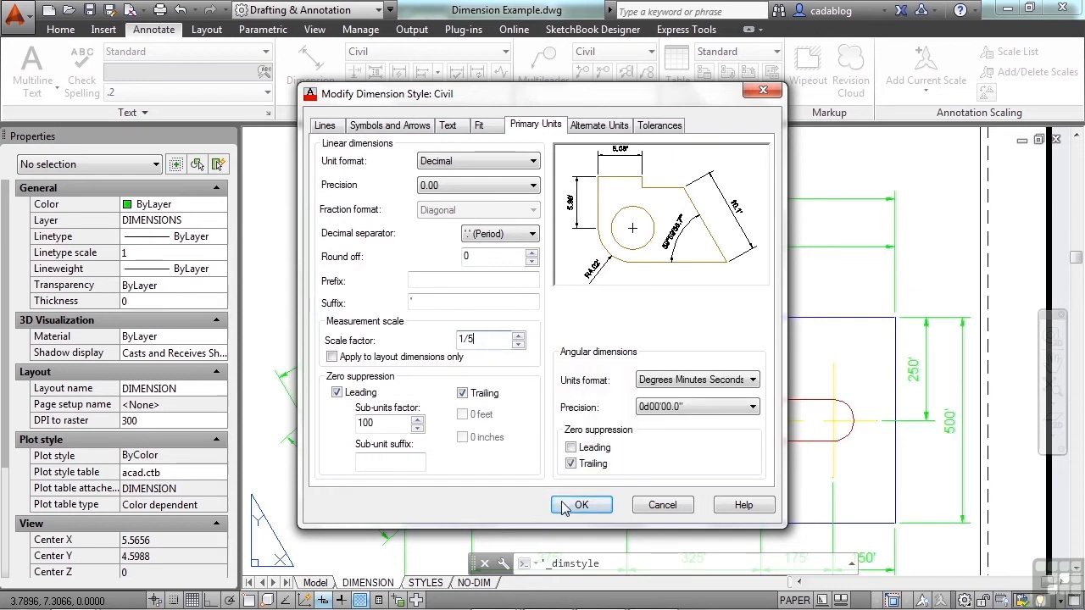
left_click(580, 506)
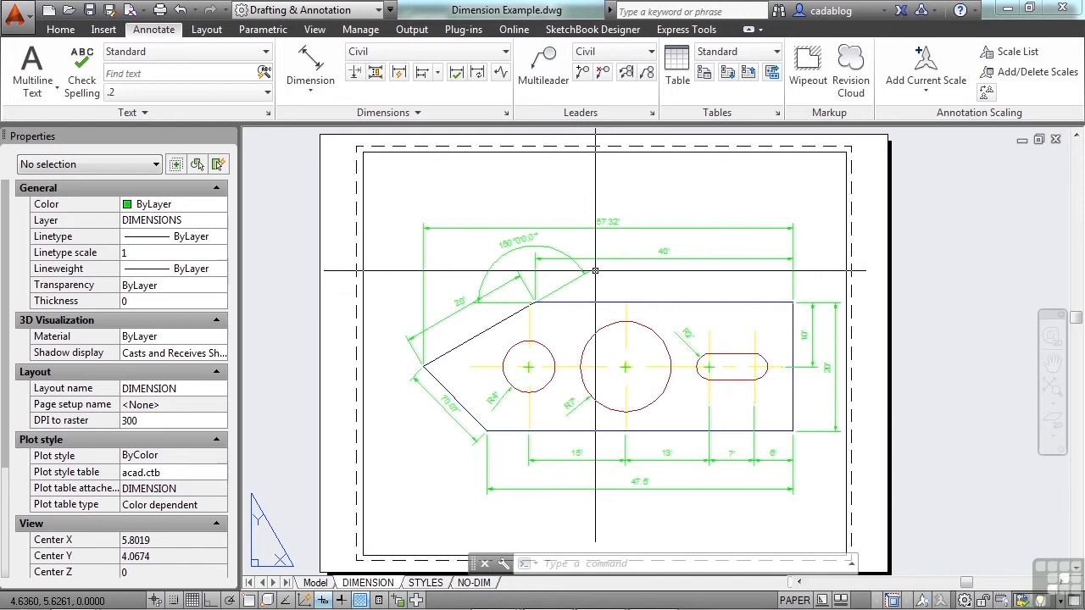
mouse_move(512, 183)
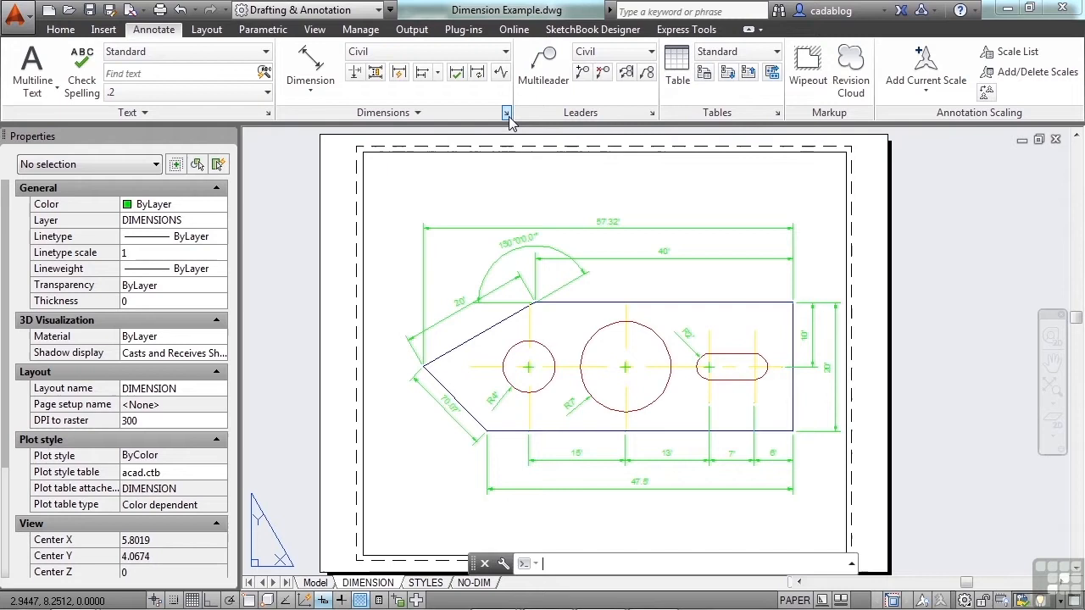
Restore the Civil style's scale factor to 1 so dimensions read 200' and 286.6'.
left_click(506, 111)
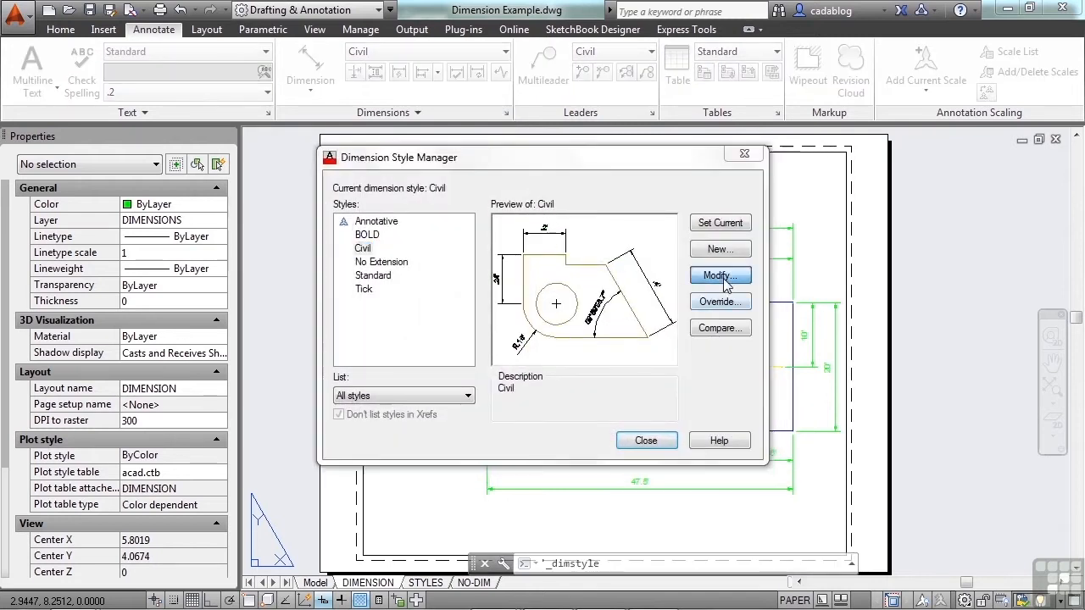
left_click(718, 274)
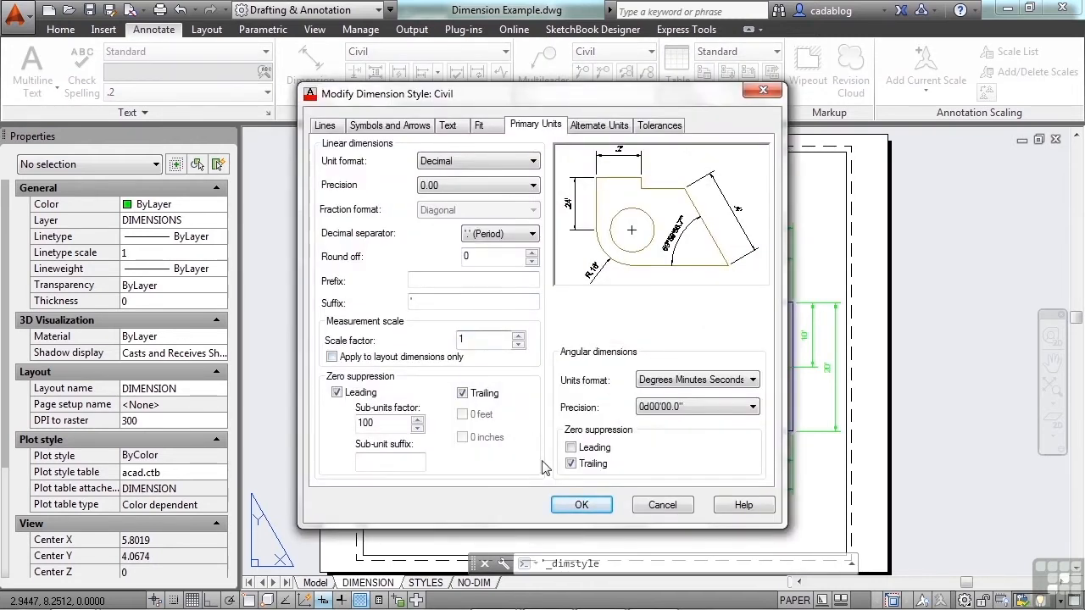
left_click(582, 505)
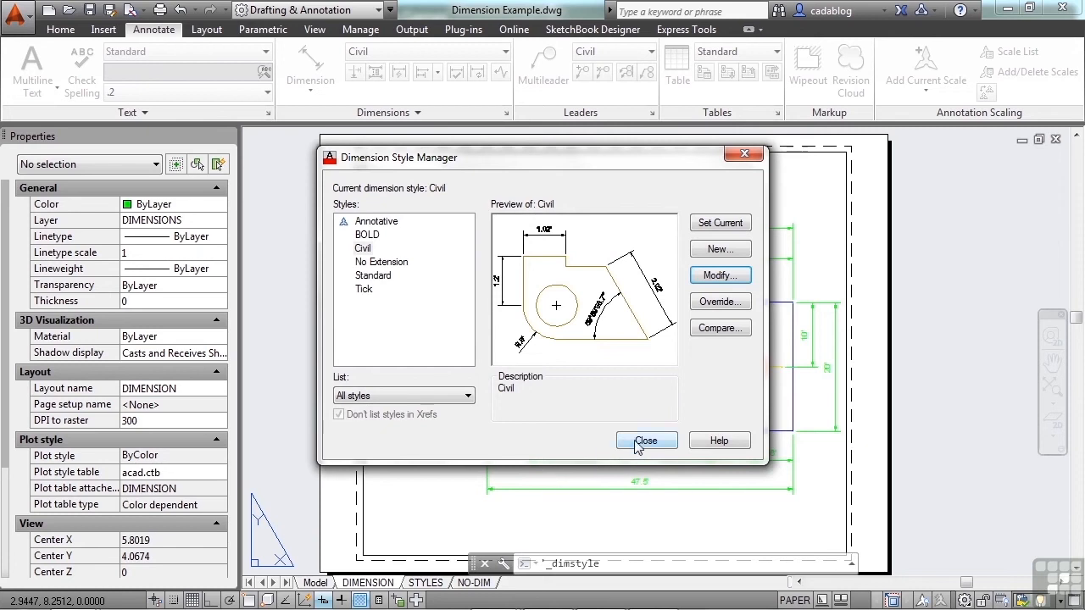
left_click(646, 441)
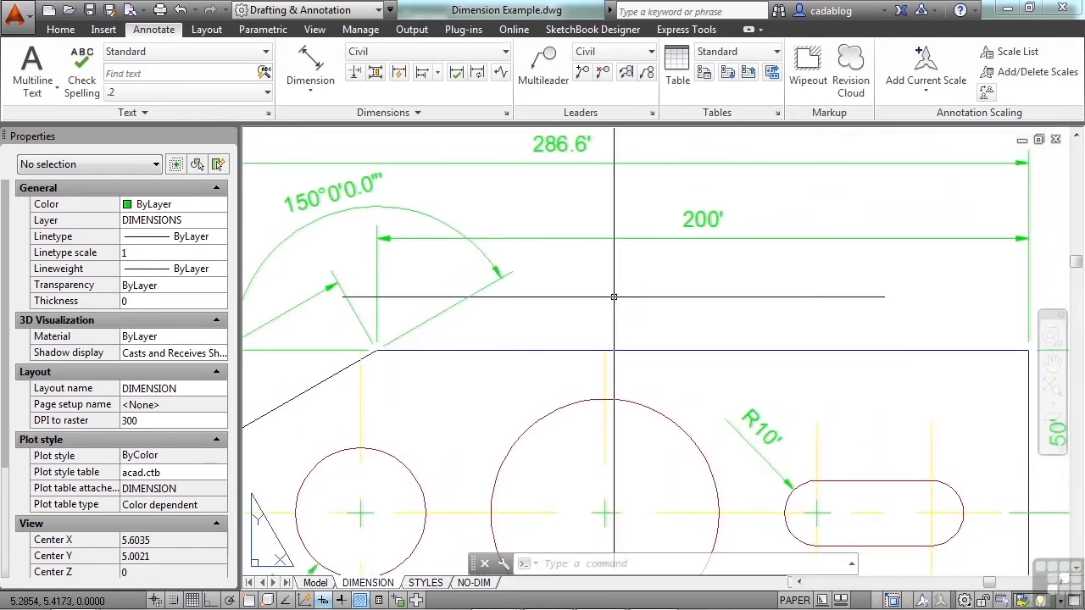
Set DIMASSOC to 0 and place a 5' linear dimension beneath the 200' dimension.
type("DIMAss")
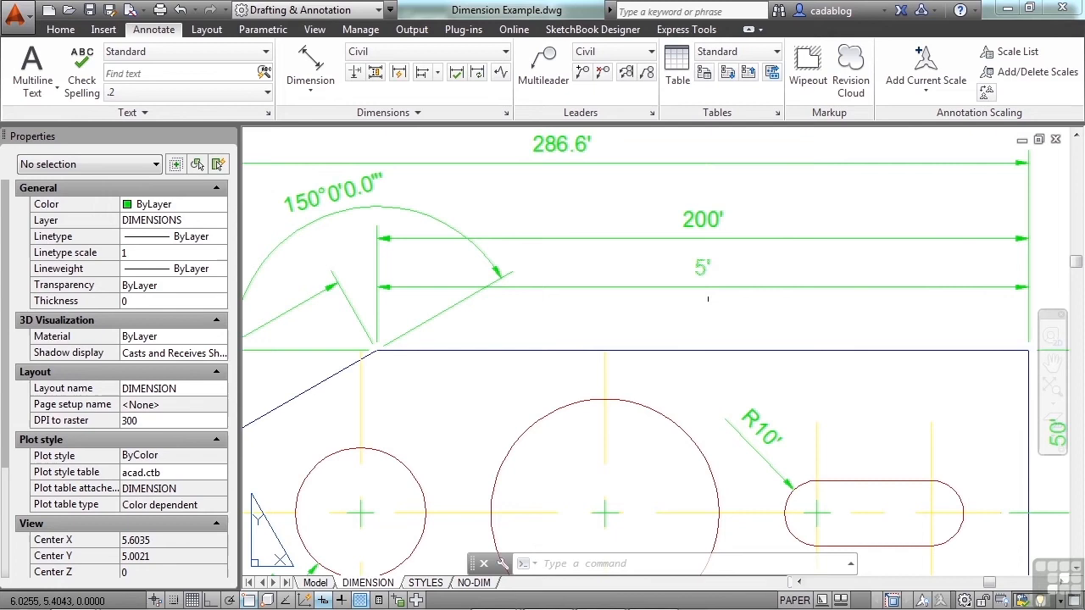
left_click(703, 302)
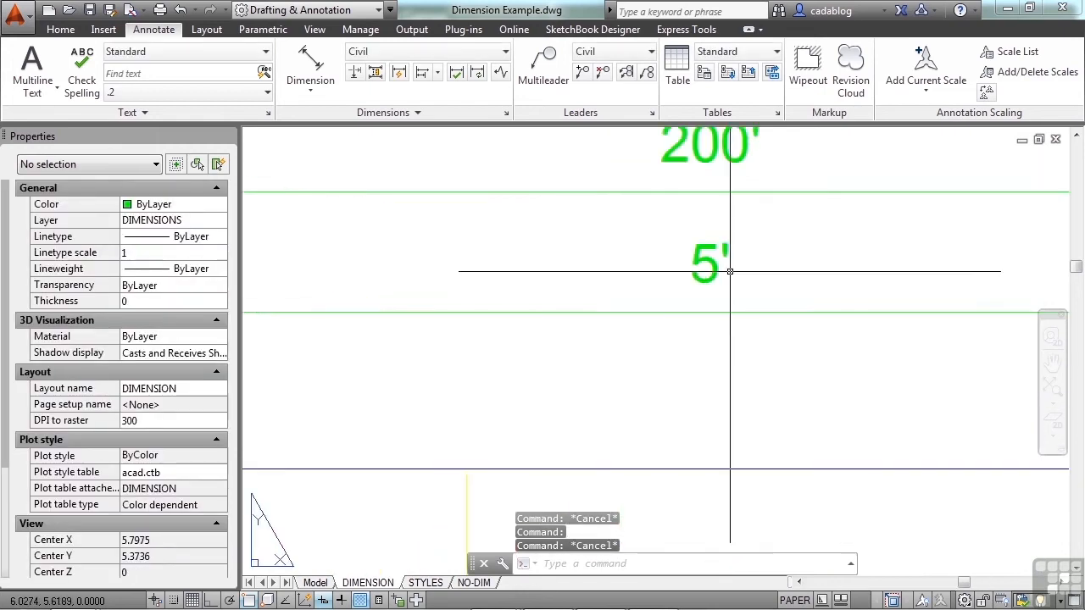
left_click(709, 263)
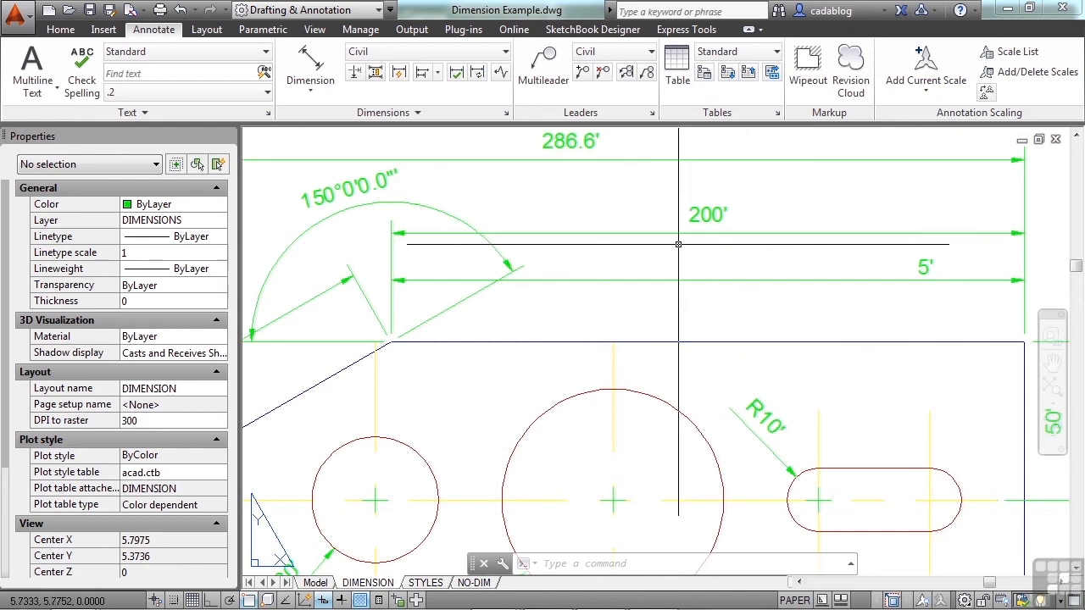
mouse_move(678, 244)
type("DIMASSOC")
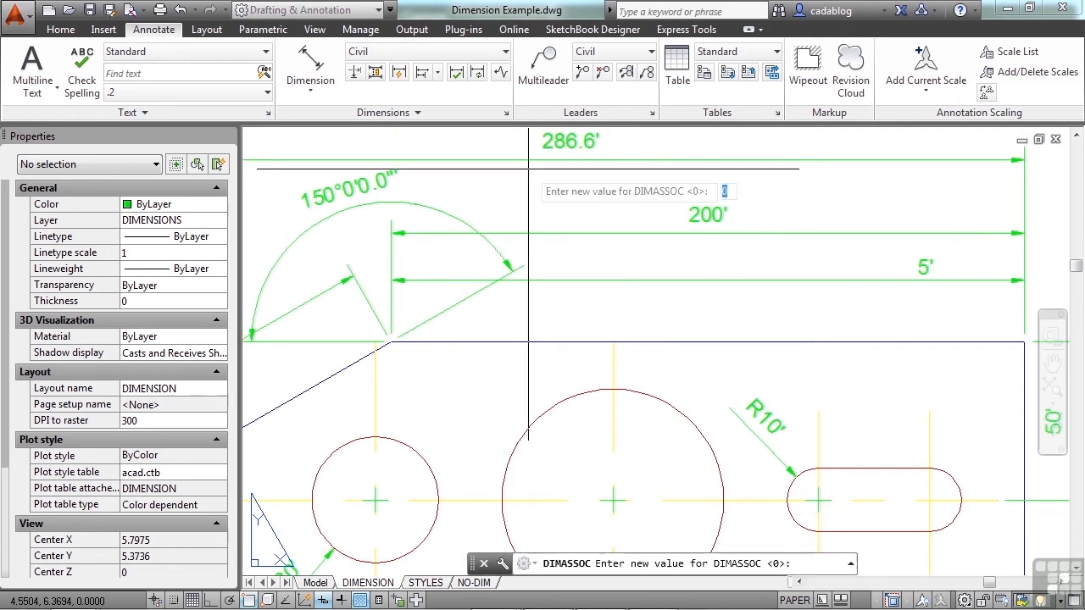
Set DIMASSOC to 1 and place a second 5' linear dimension below the first.
type("1")
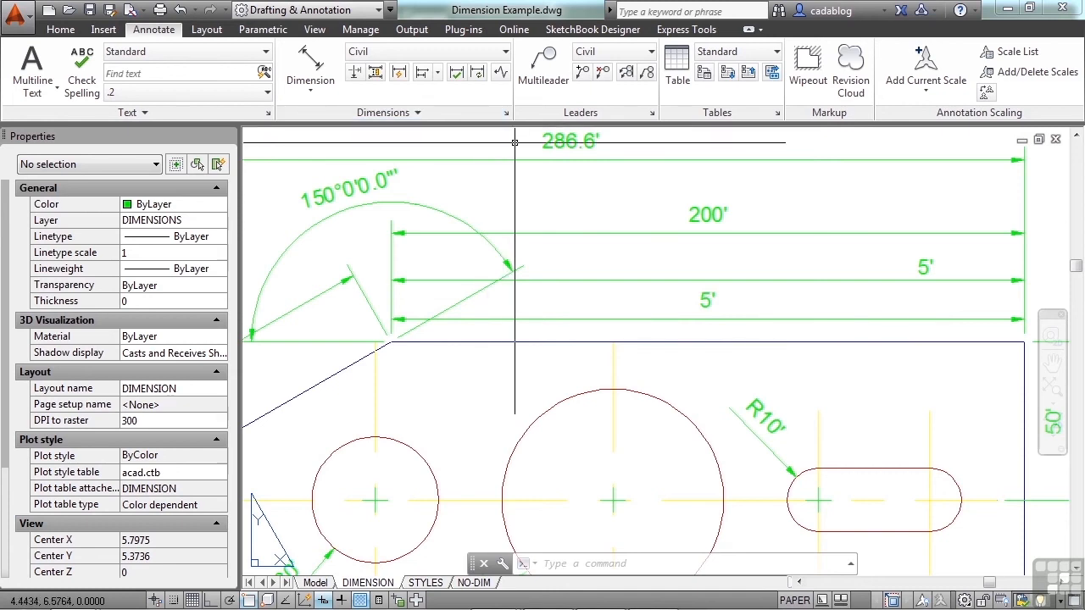
mouse_move(573, 241)
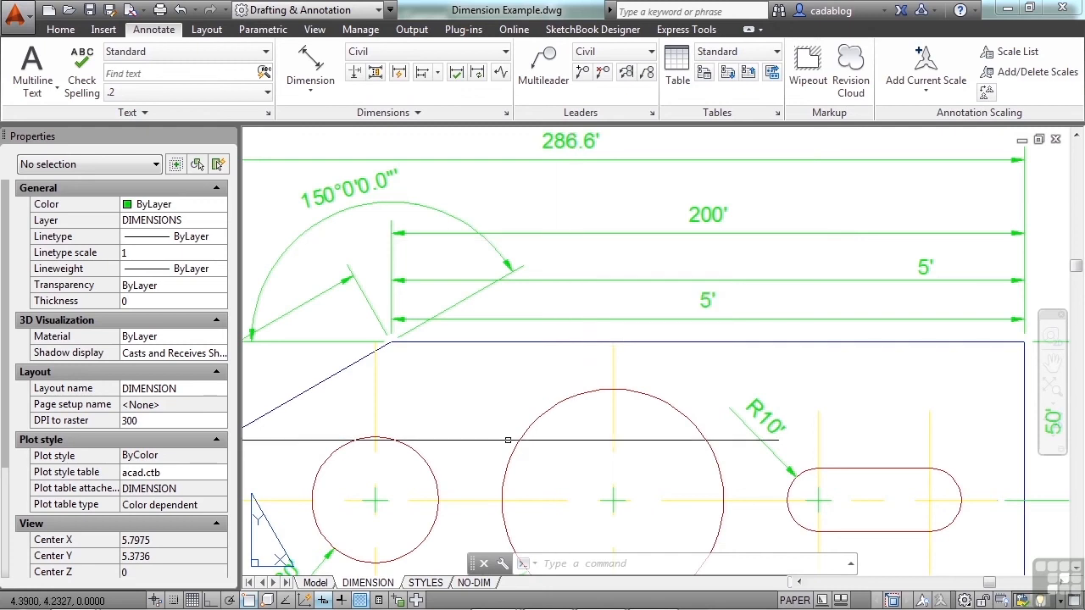
Switch to the STYLES layout and start a line on the part inside its viewport.
left_click(426, 583)
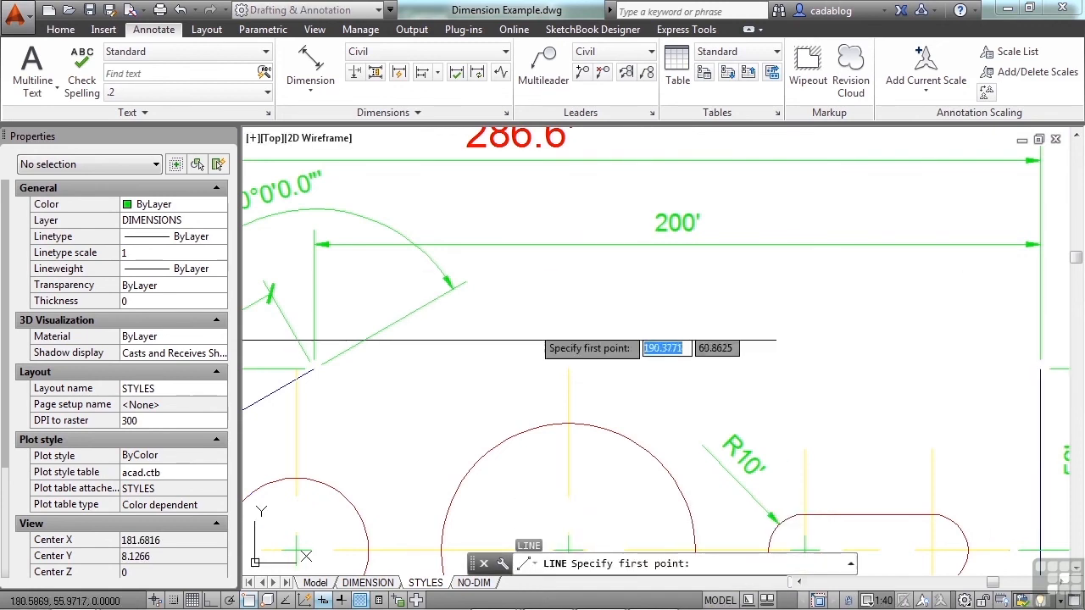
left_click(763, 377)
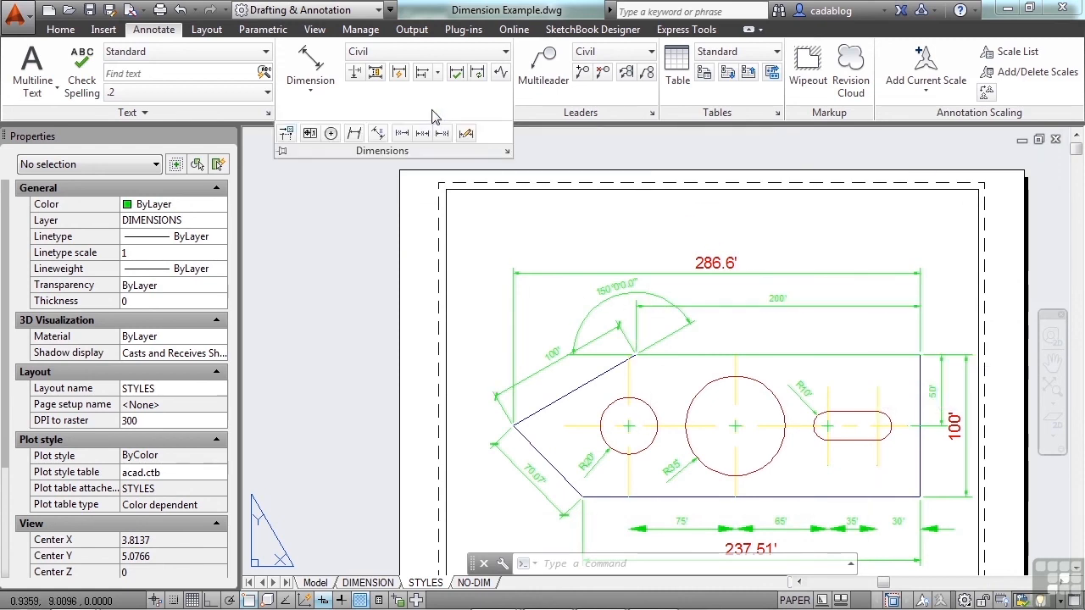
mouse_move(287, 132)
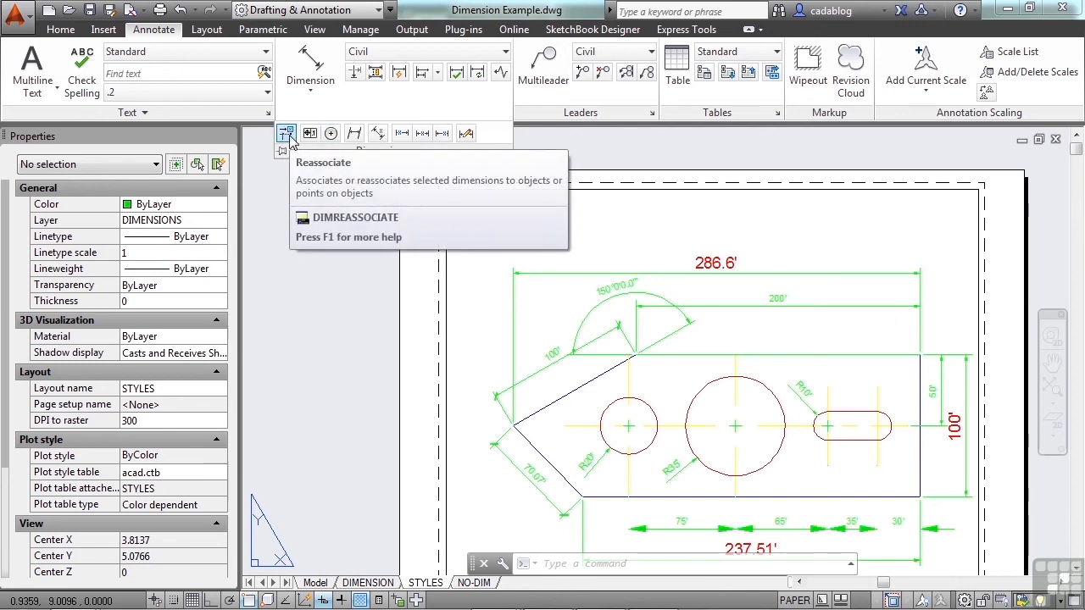
Run Reassociate on the angled 100' dimension, then cancel leaving the layout unchanged.
left_click(286, 132)
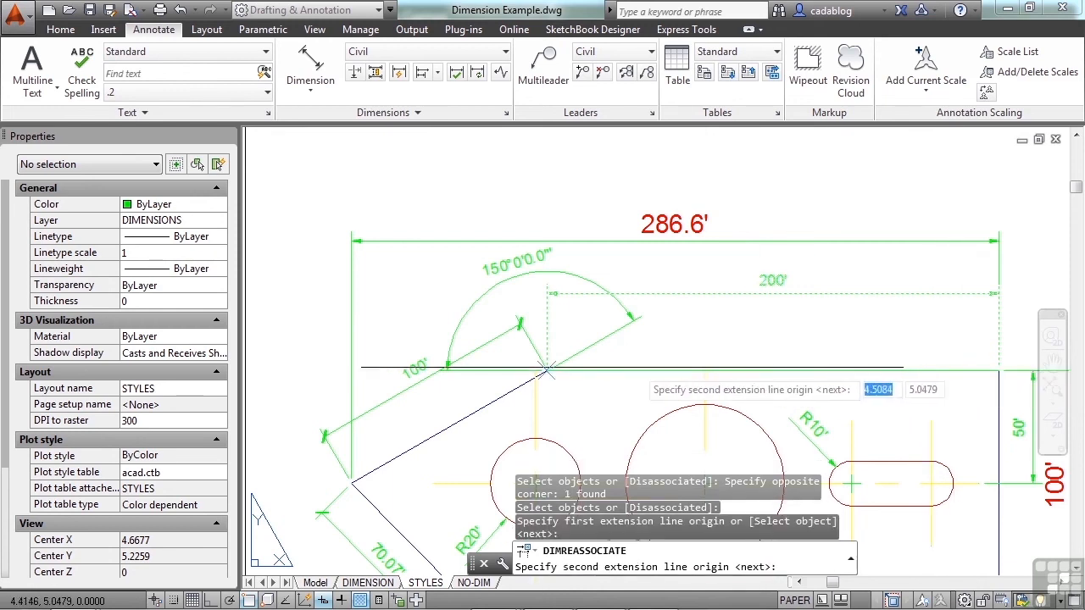
mouse_move(546, 370)
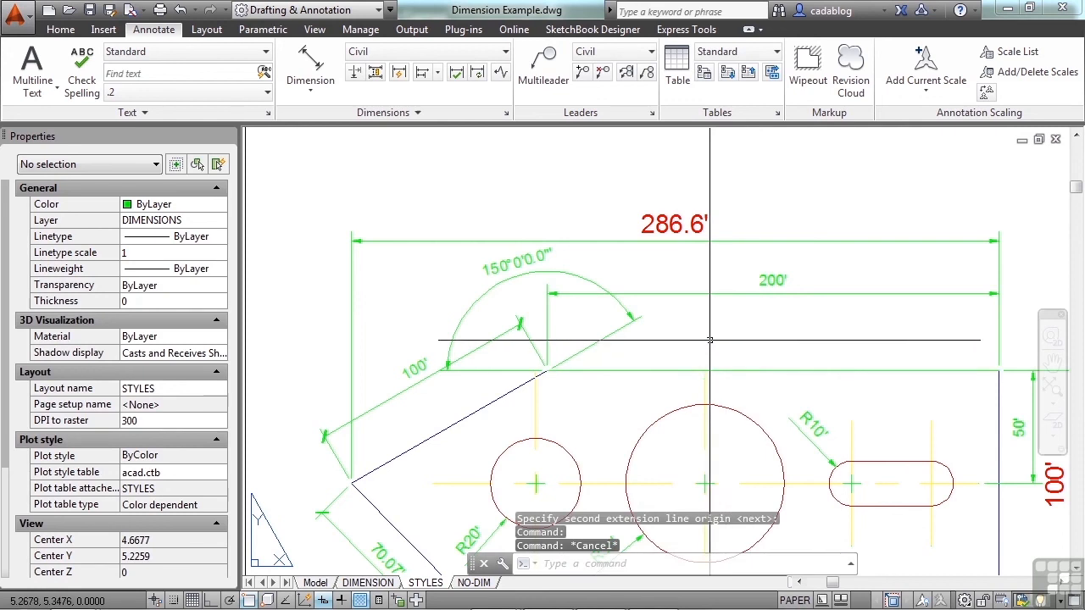
scroll("down", 3)
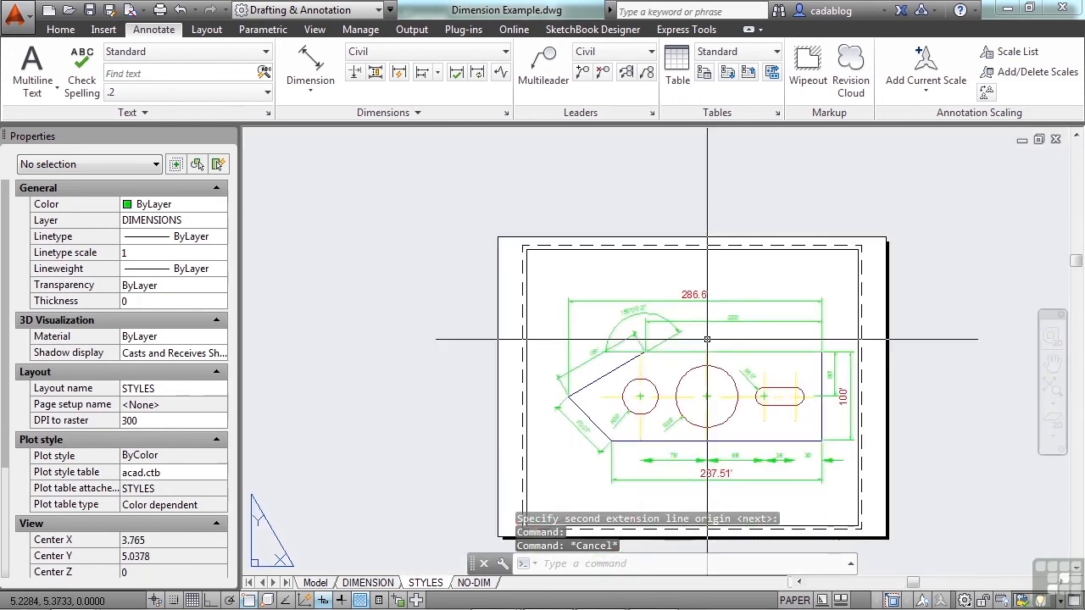